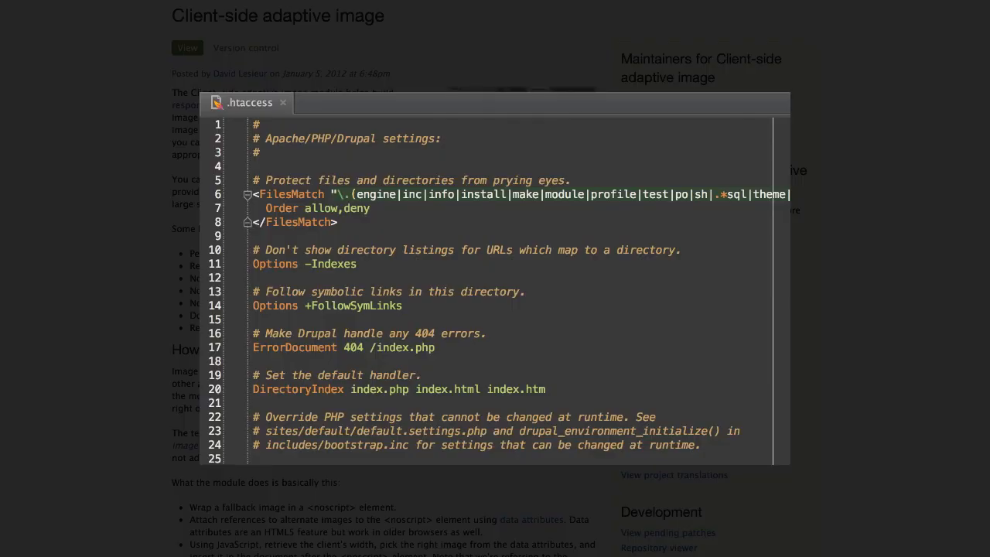
# Leave the module page and load the empty front page of the local site at w1.localhost
pyautogui.click(283, 102)
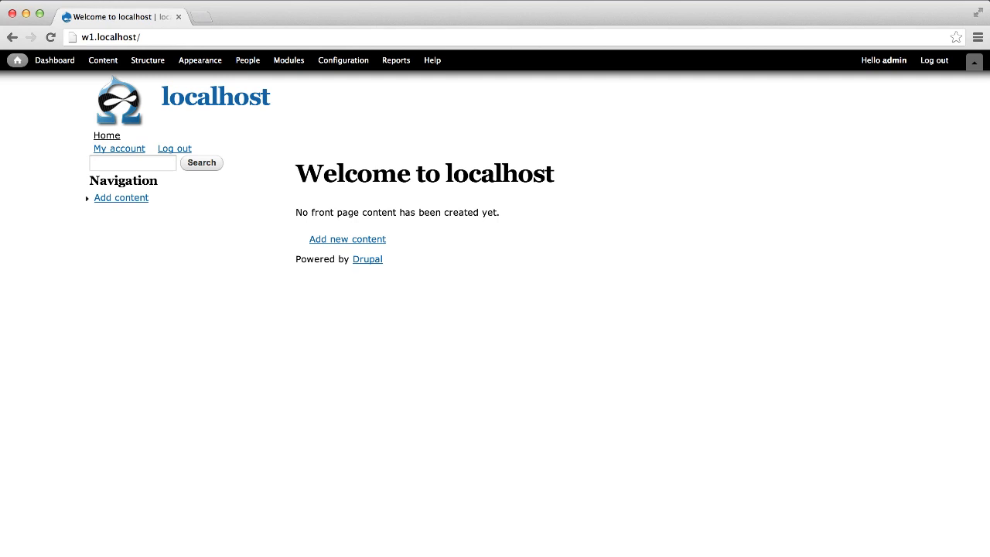
pyautogui.moveTo(208, 260)
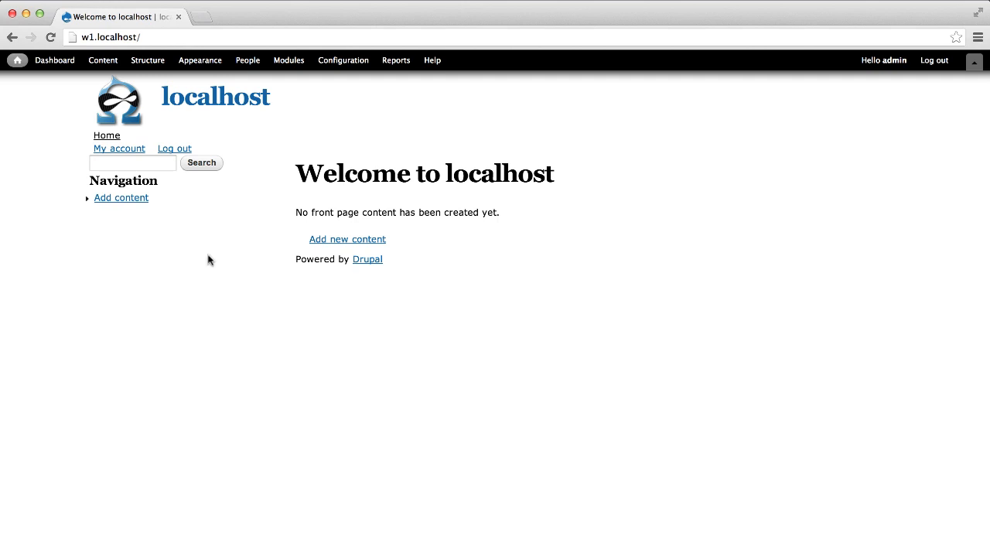
# Set the Article content type's Image field to the Adaptive image format and save the display
pyautogui.click(147, 60)
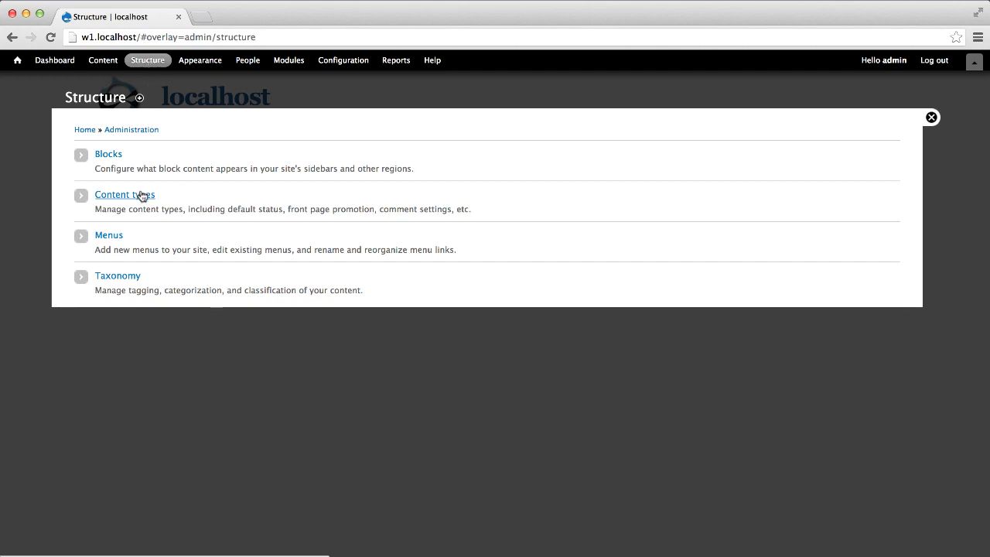
pyautogui.click(124, 194)
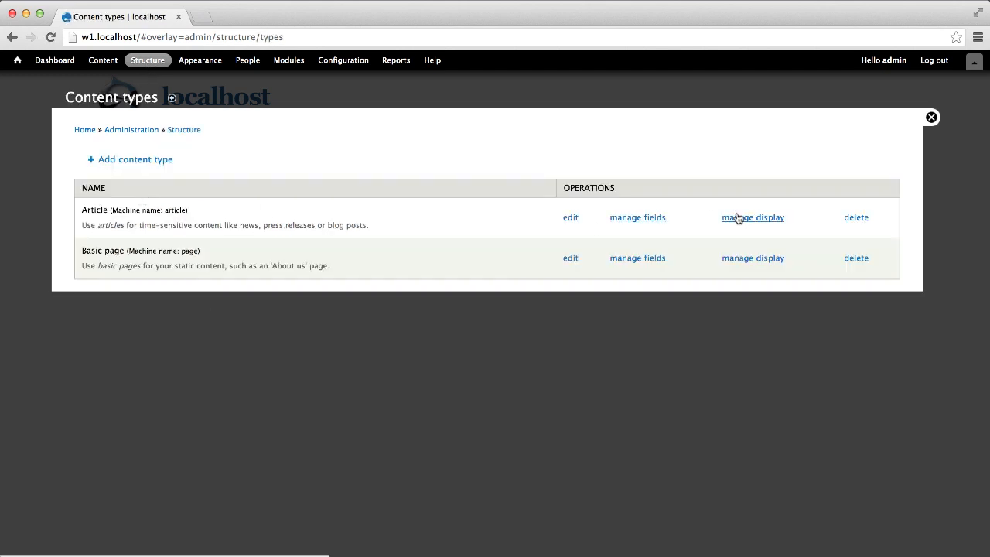
pyautogui.click(751, 217)
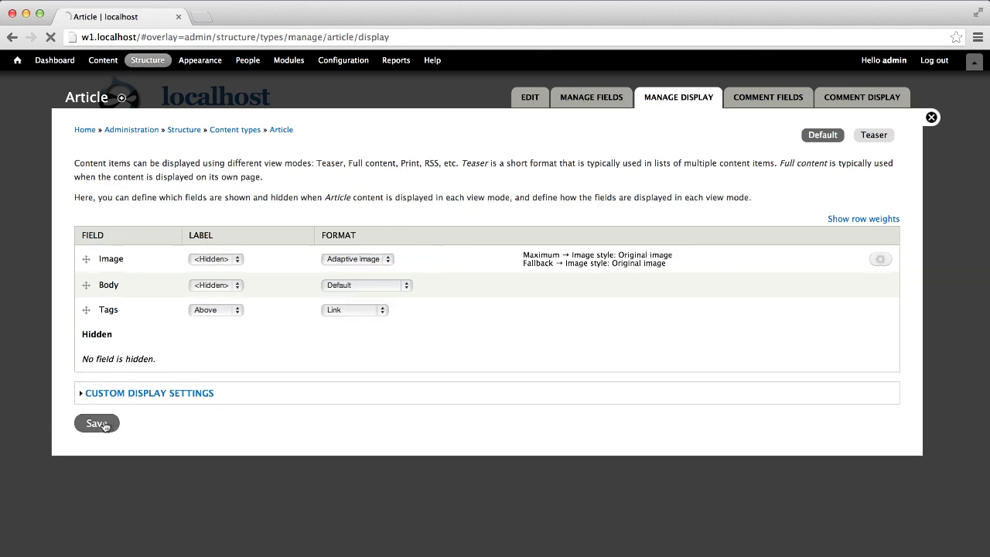
pyautogui.click(96, 424)
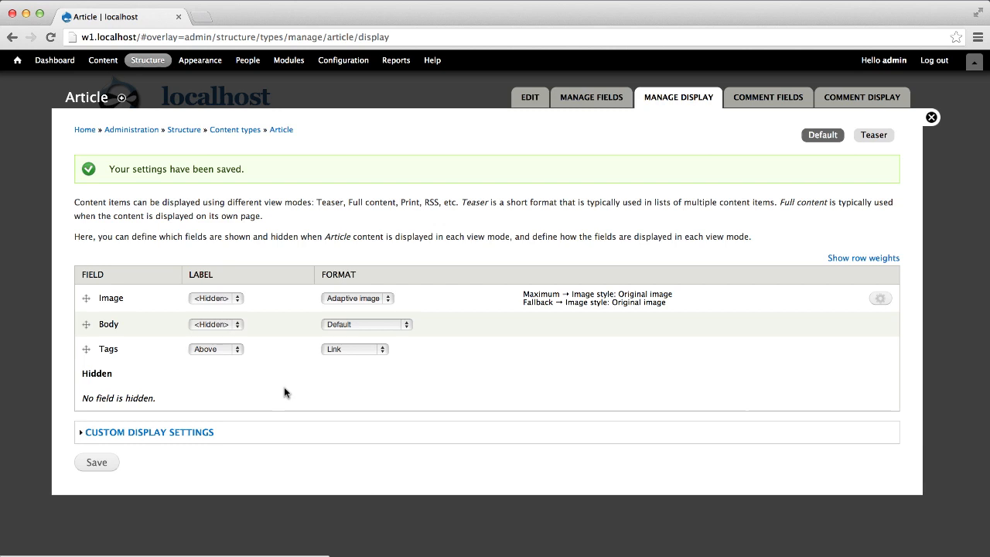
# Map the 400px breakpoint to thumbnail and the 800px breakpoint to medium style
pyautogui.click(879, 297)
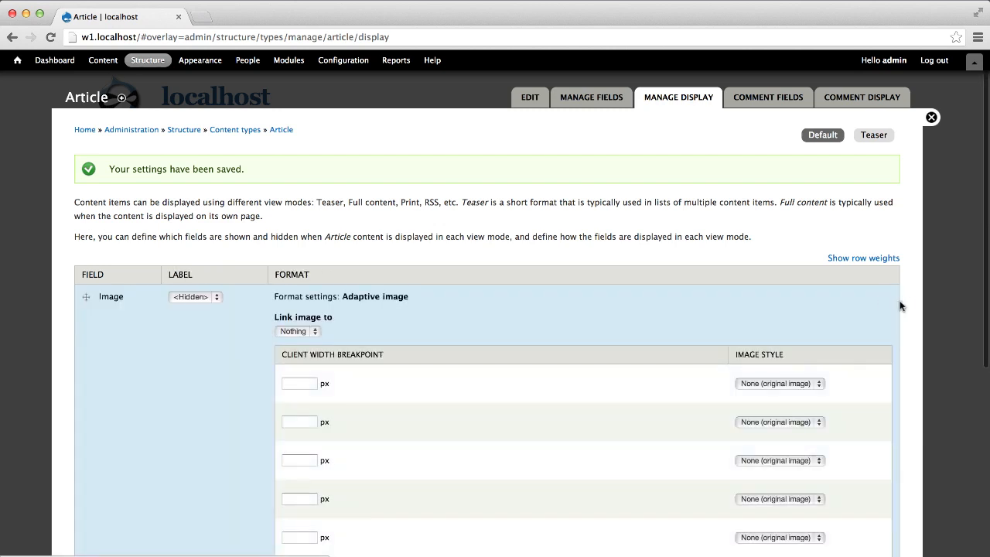
pyautogui.moveTo(909, 306)
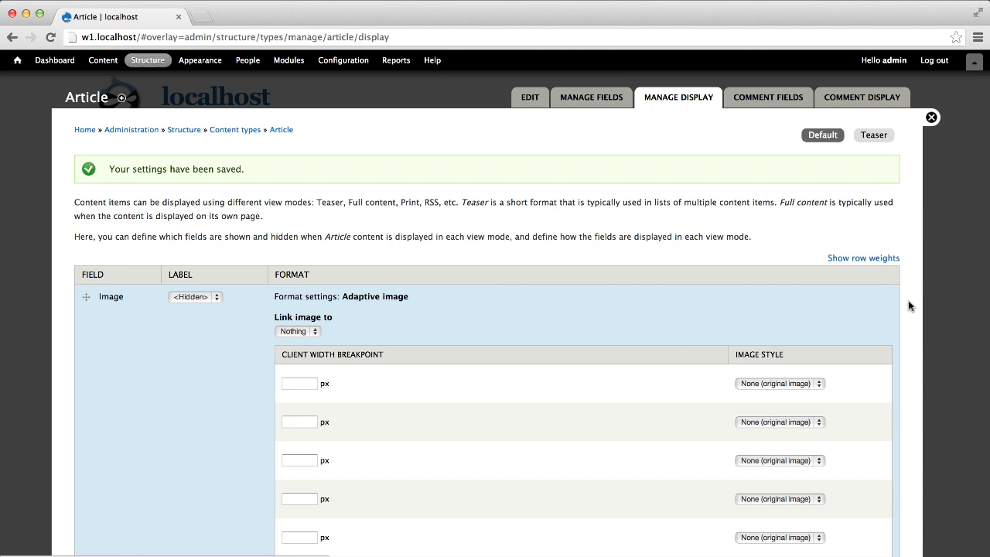
pyautogui.write('400')
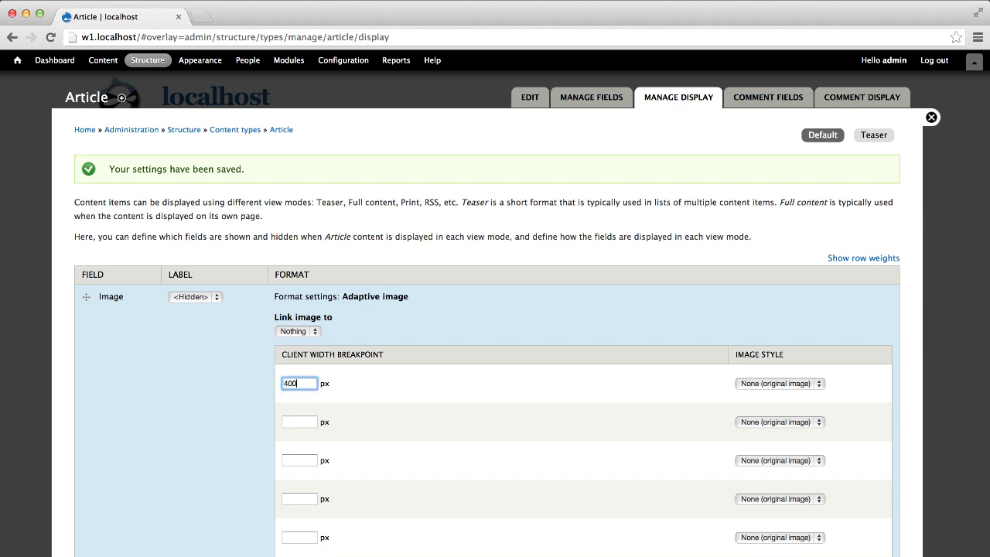
pyautogui.click(780, 384)
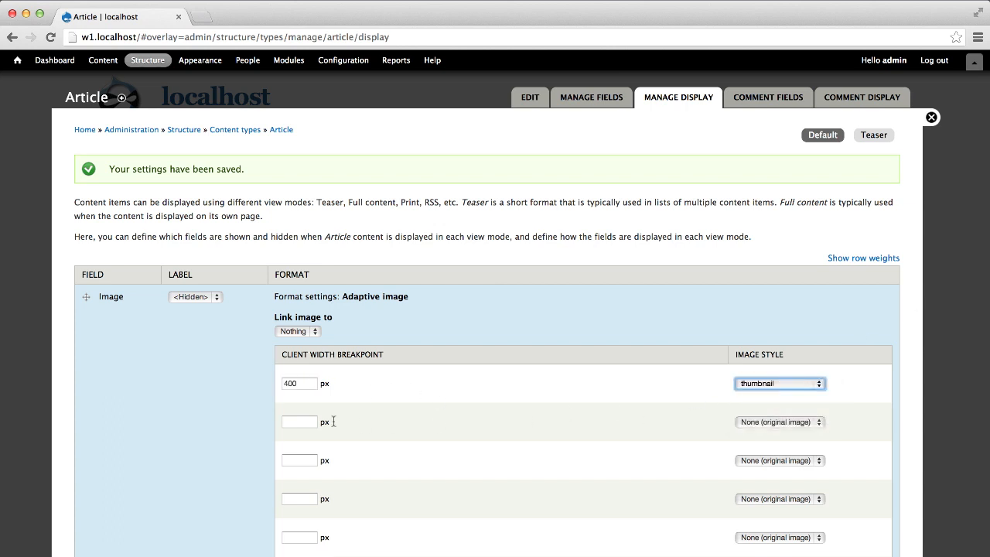
pyautogui.write('80')
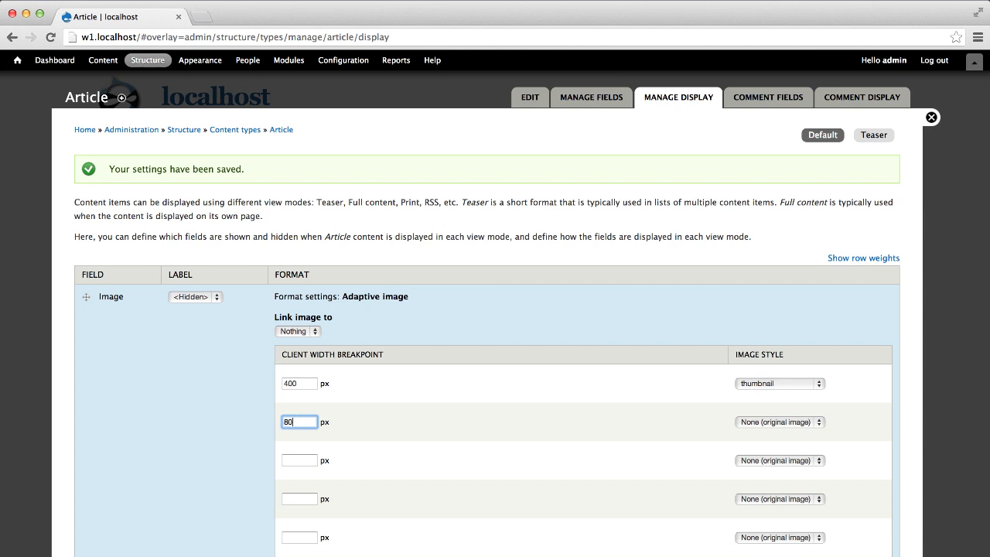
pyautogui.click(779, 420)
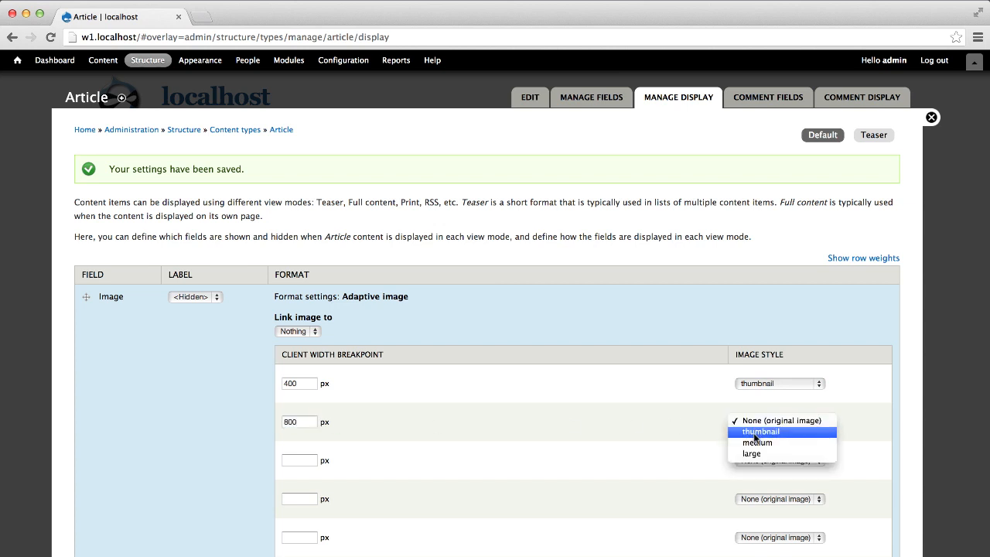
pyautogui.click(755, 442)
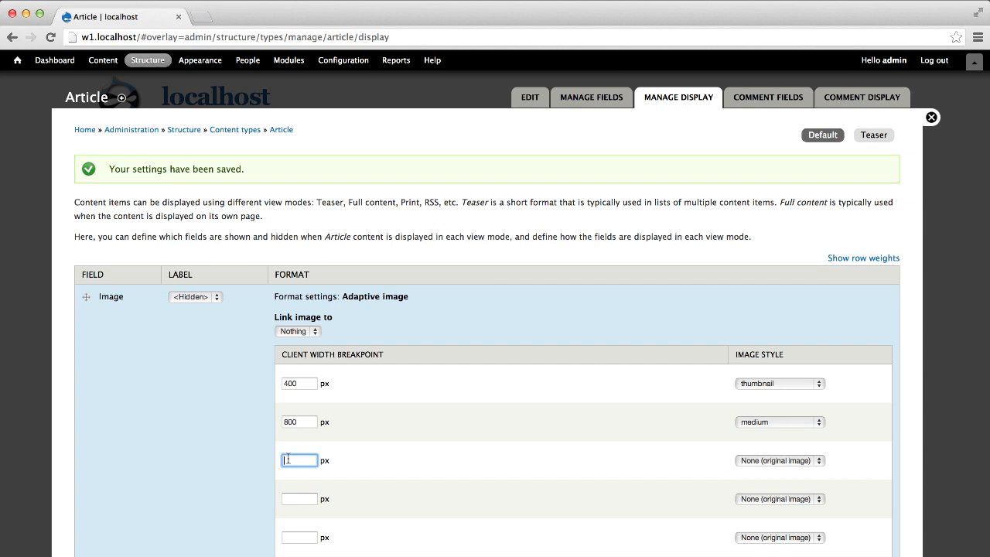
# Map 1200px to large, use large above all breakpoints, and update the image field
pyautogui.write('1200')
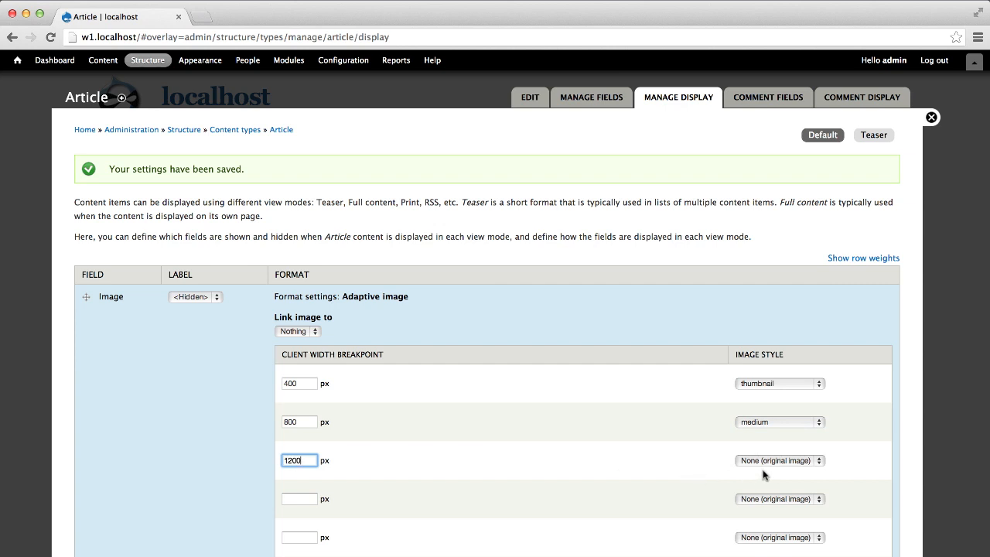
pyautogui.click(780, 461)
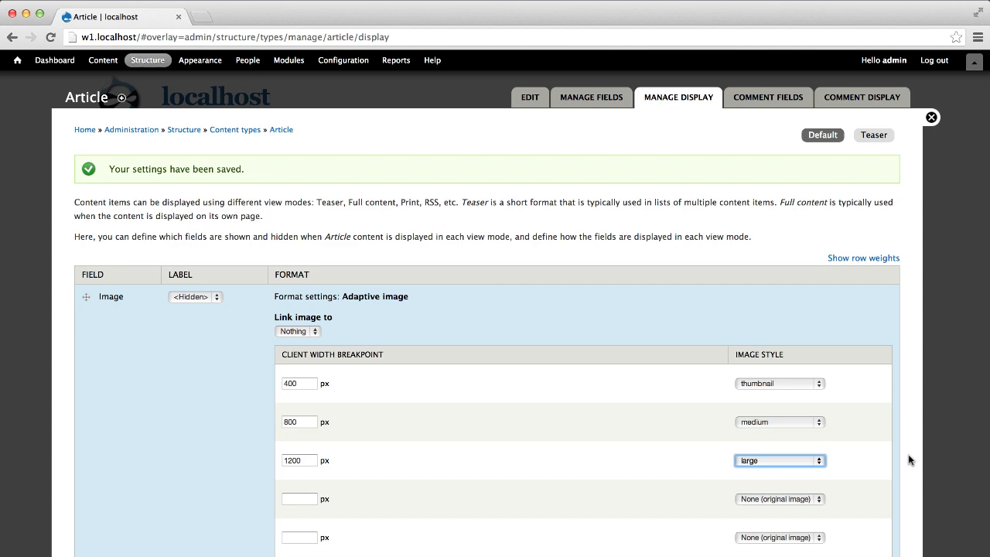
pyautogui.scroll(-3)
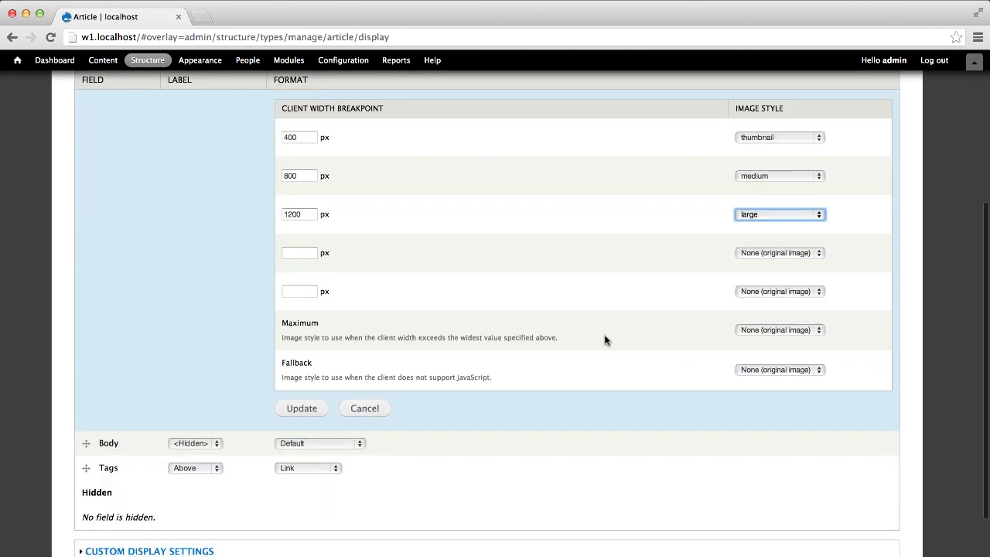
pyautogui.click(780, 329)
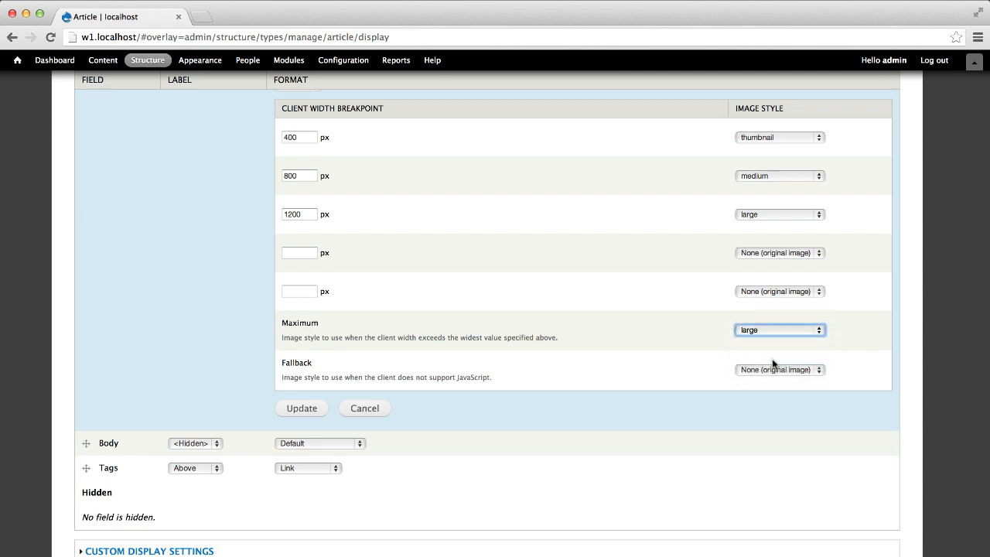
pyautogui.moveTo(301, 409)
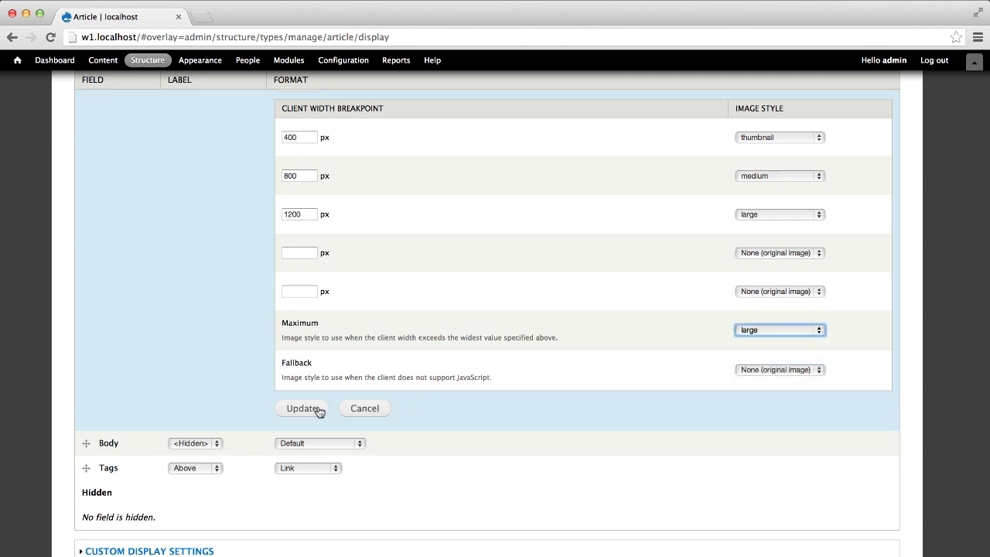
pyautogui.click(303, 408)
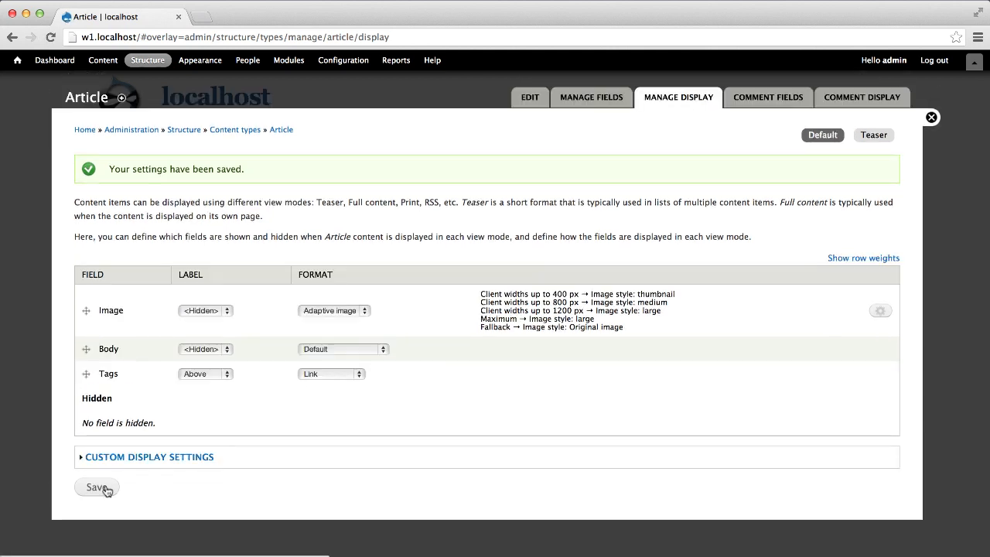
# Start a new article and enter the title 'Article title'
pyautogui.click(102, 59)
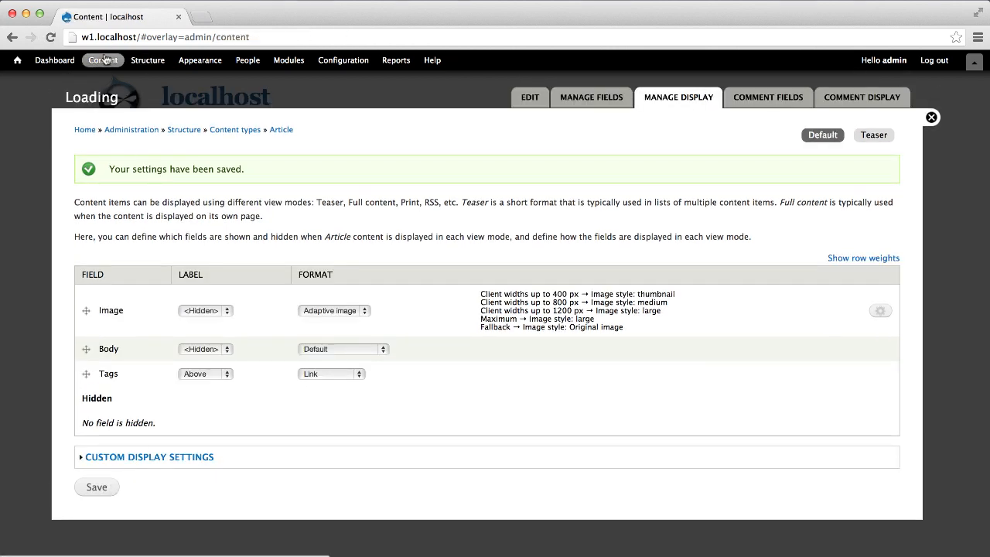
pyautogui.click(102, 59)
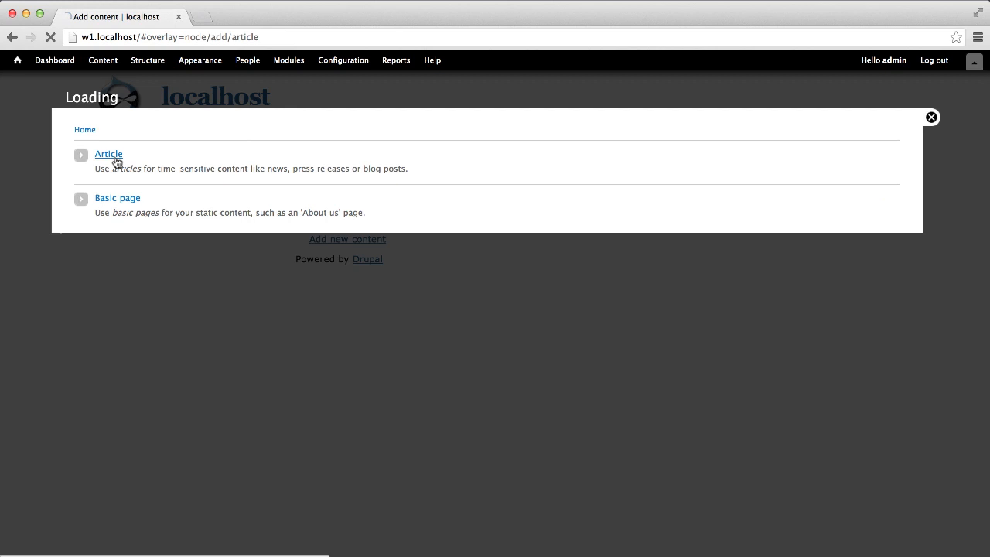
pyautogui.click(108, 155)
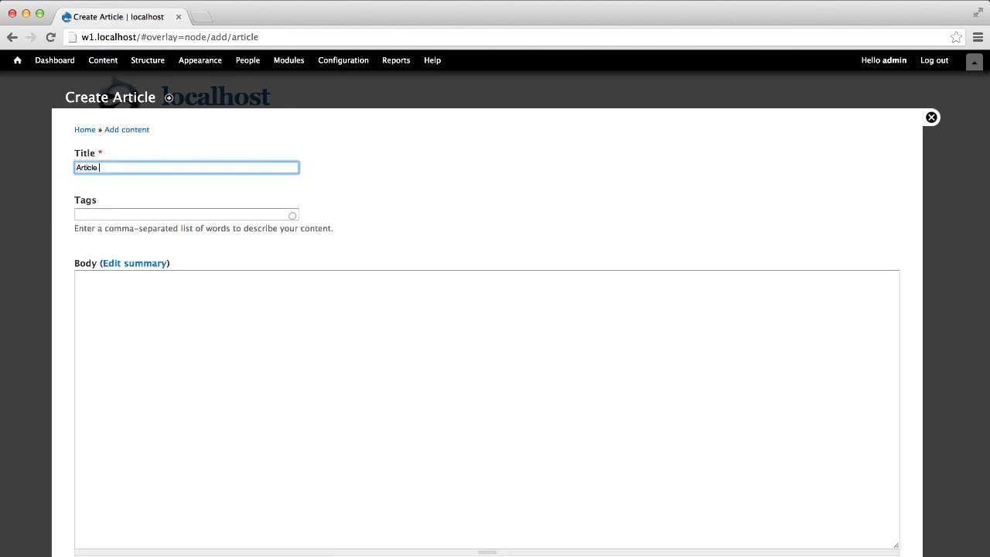
pyautogui.scroll(-3)
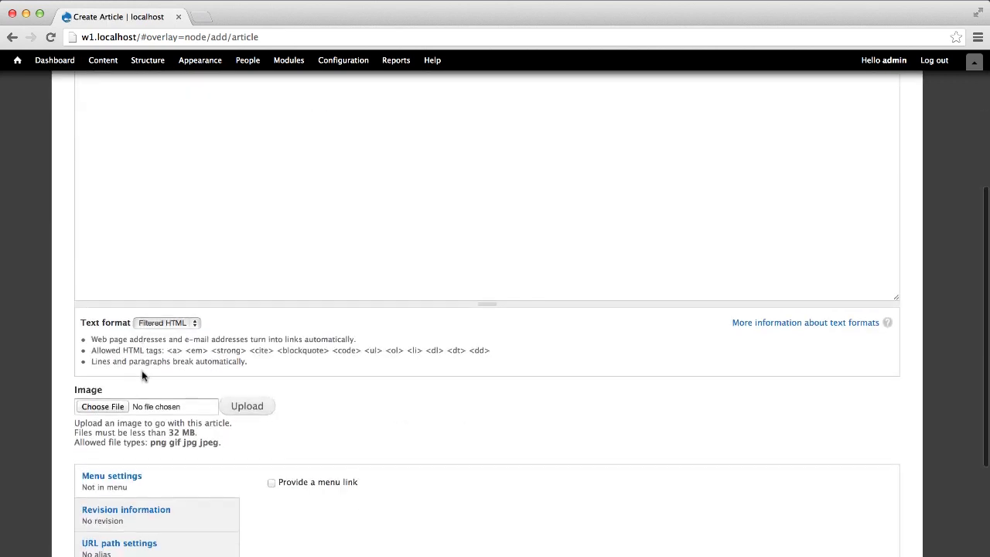
# Attach drupal.jpg as the article image and save the published article
pyautogui.click(102, 405)
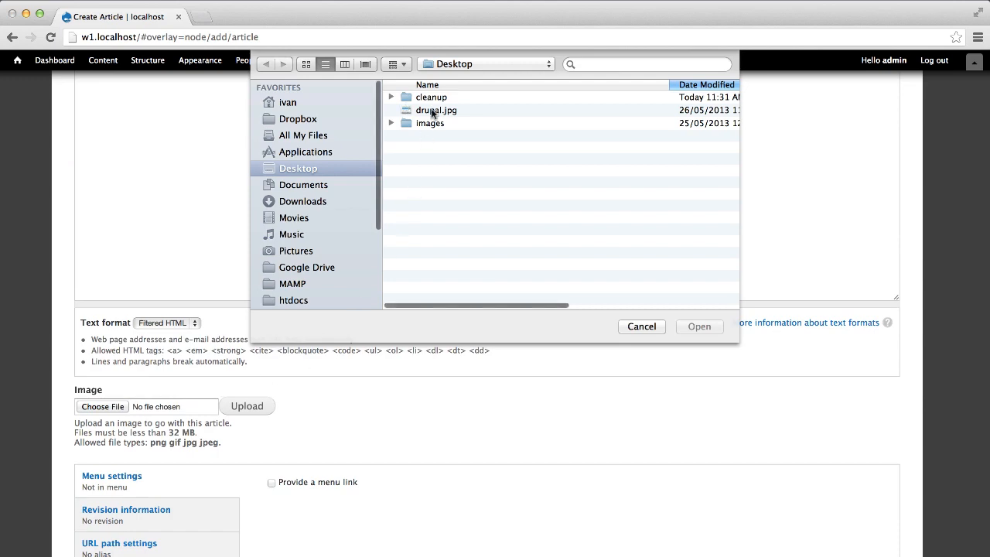
pyautogui.click(699, 325)
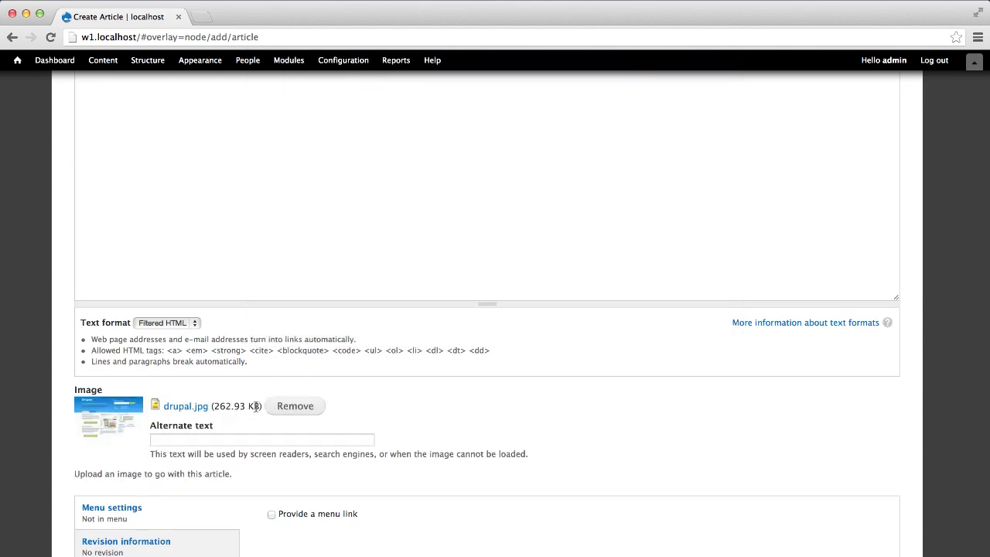
pyautogui.click(95, 504)
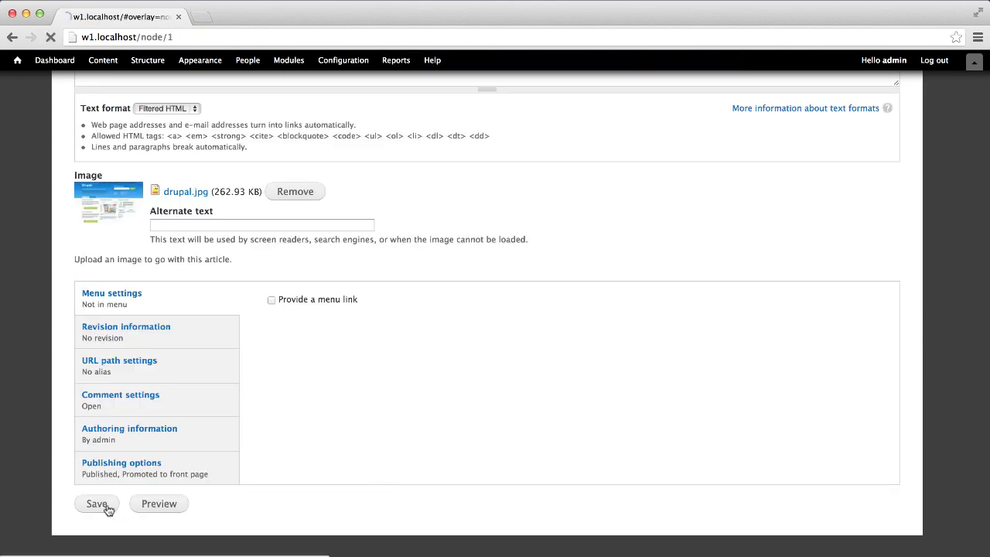
pyautogui.click(96, 504)
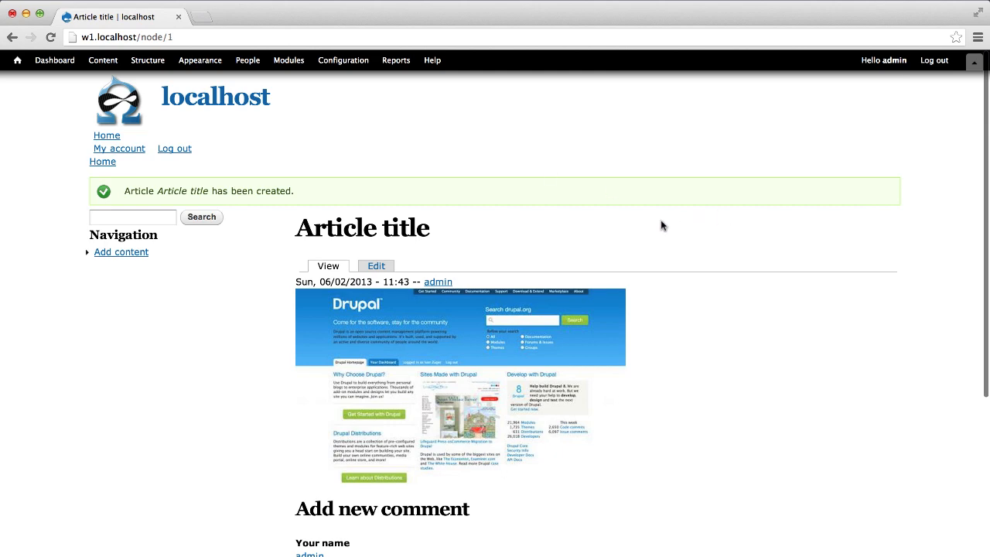
pyautogui.moveTo(647, 226)
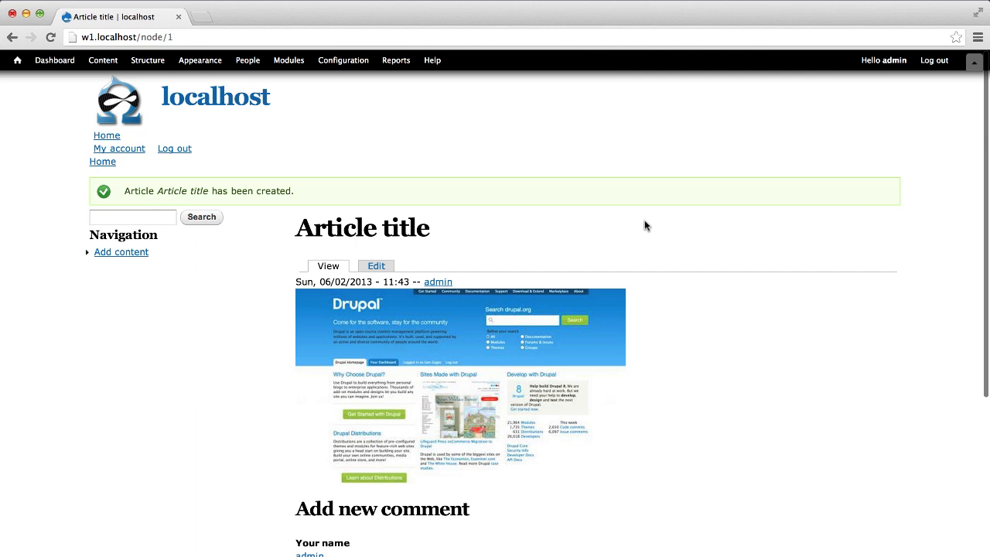
pyautogui.moveTo(495, 232)
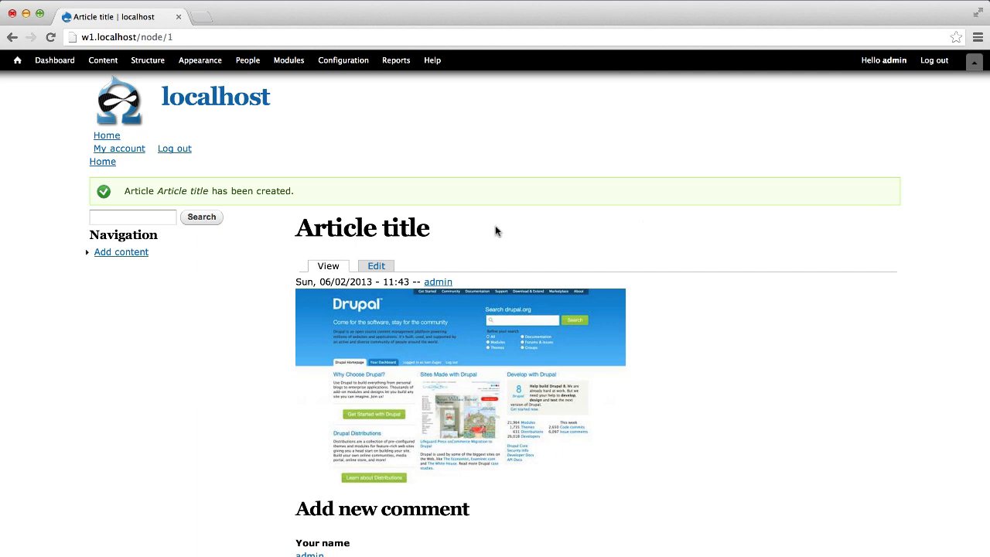
# Save the Adaptive images configuration with Number of breakpoints set to 10
pyautogui.click(343, 60)
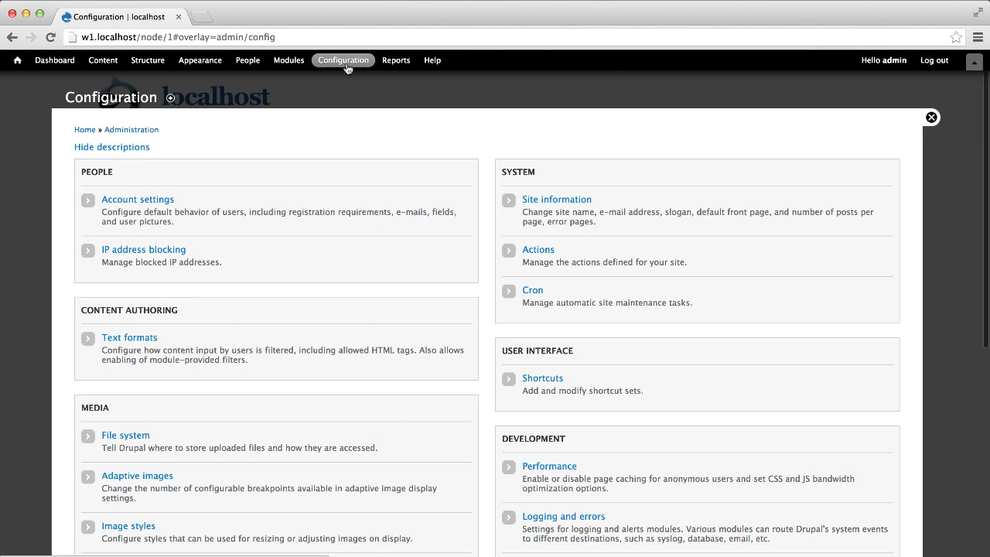
pyautogui.moveTo(136, 476)
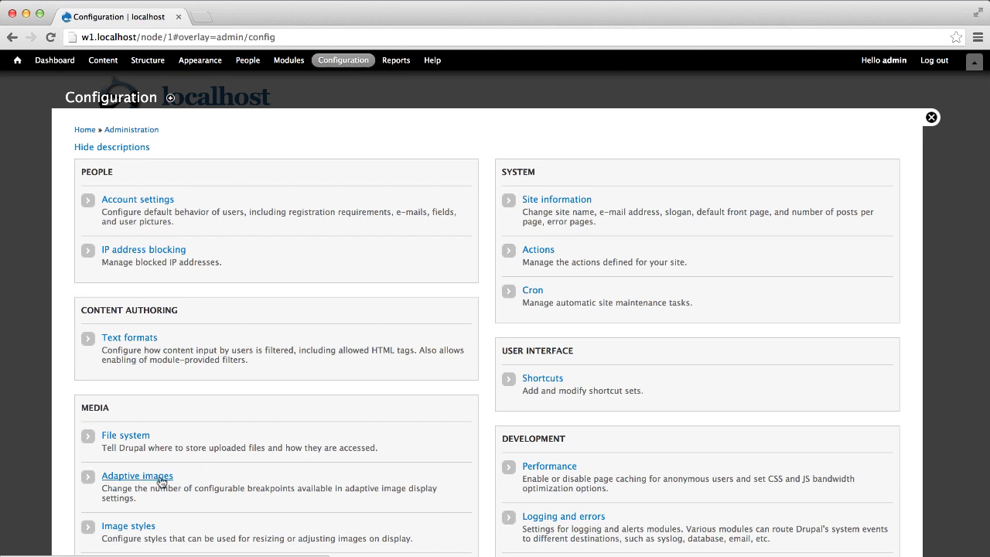
pyautogui.click(136, 477)
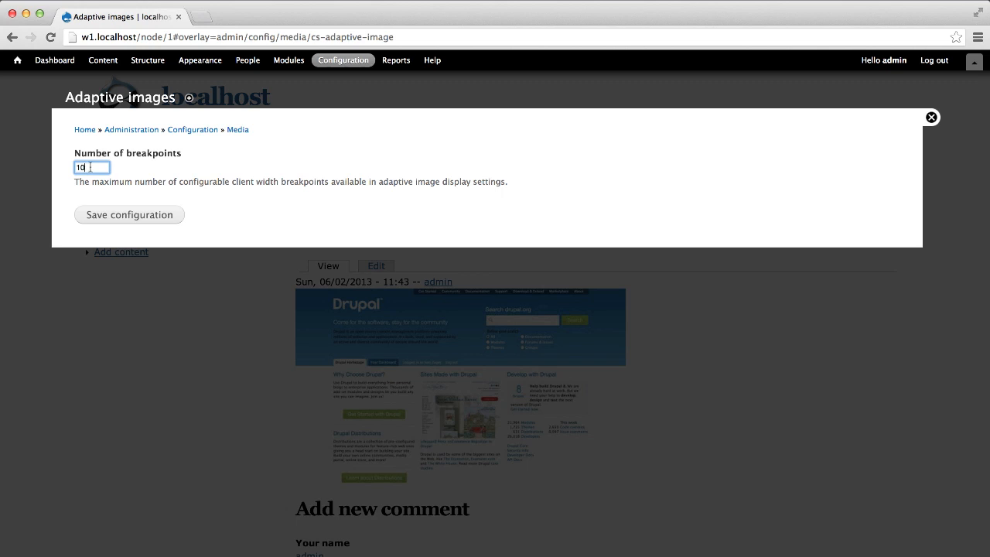
pyautogui.click(130, 213)
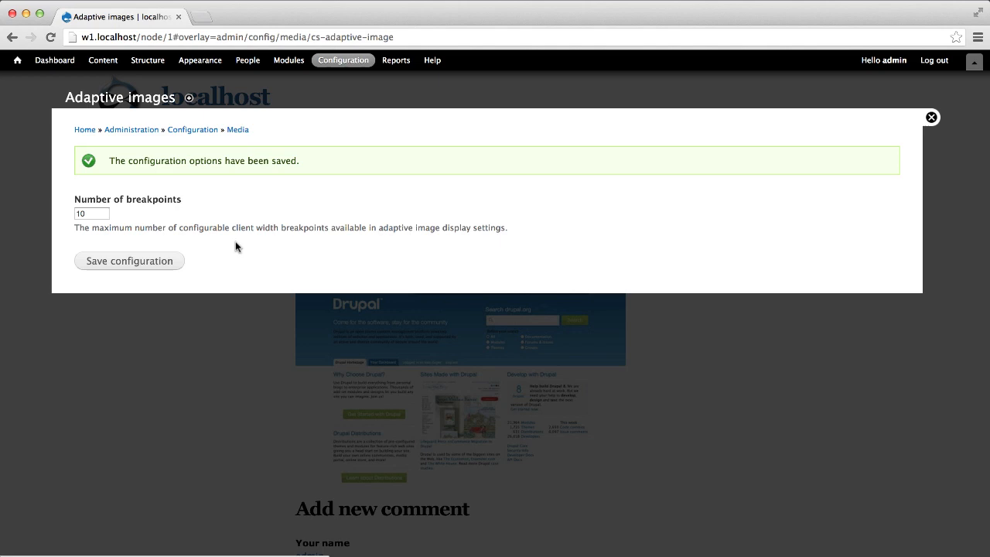
pyautogui.click(147, 60)
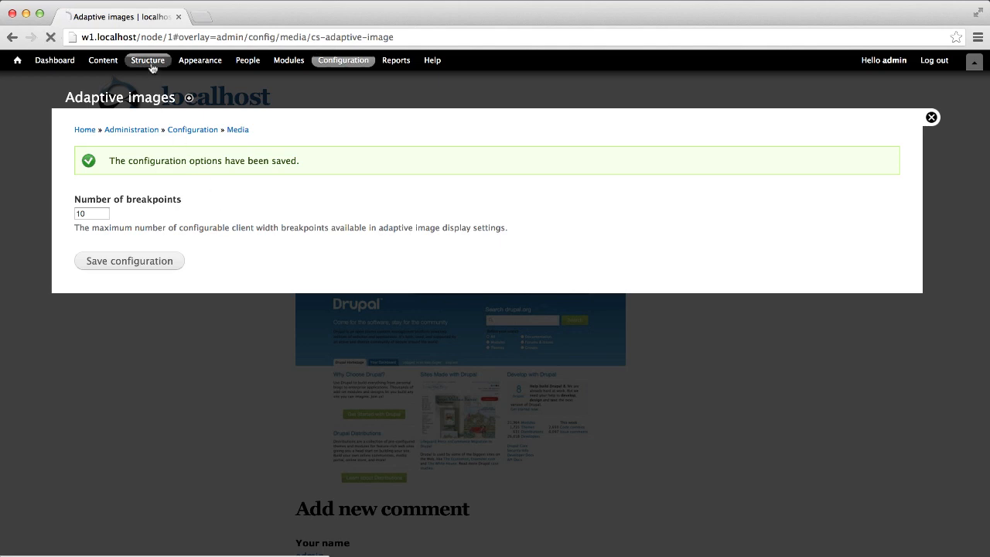
# Reopen the Article image's adaptive format settings, now showing ten rows with 400, 800 and 1200 filled
pyautogui.click(147, 60)
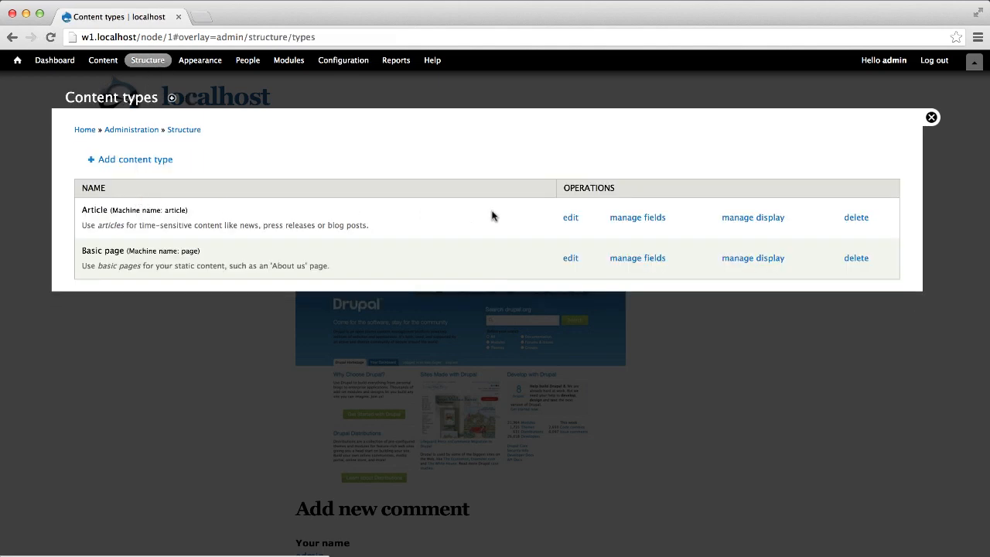
pyautogui.click(752, 217)
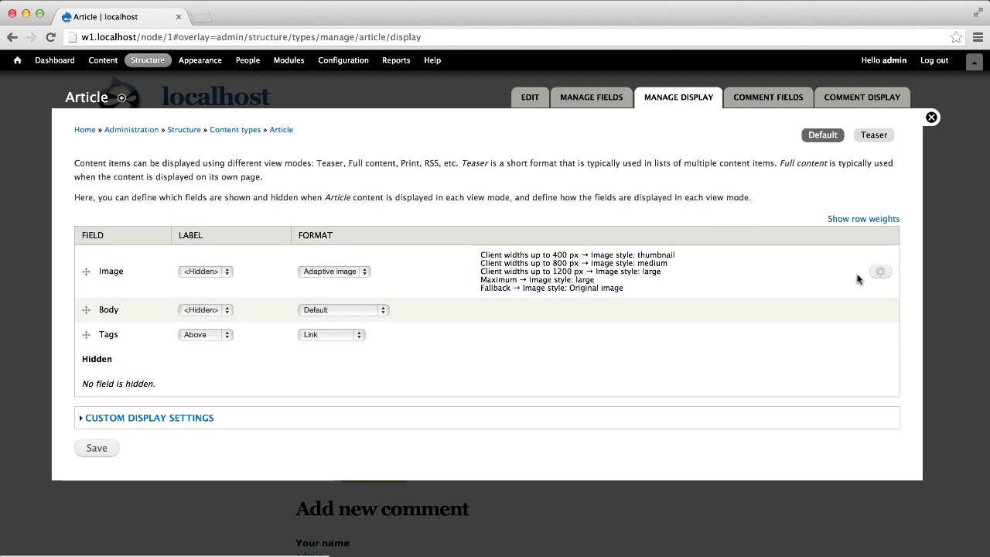
pyautogui.click(878, 270)
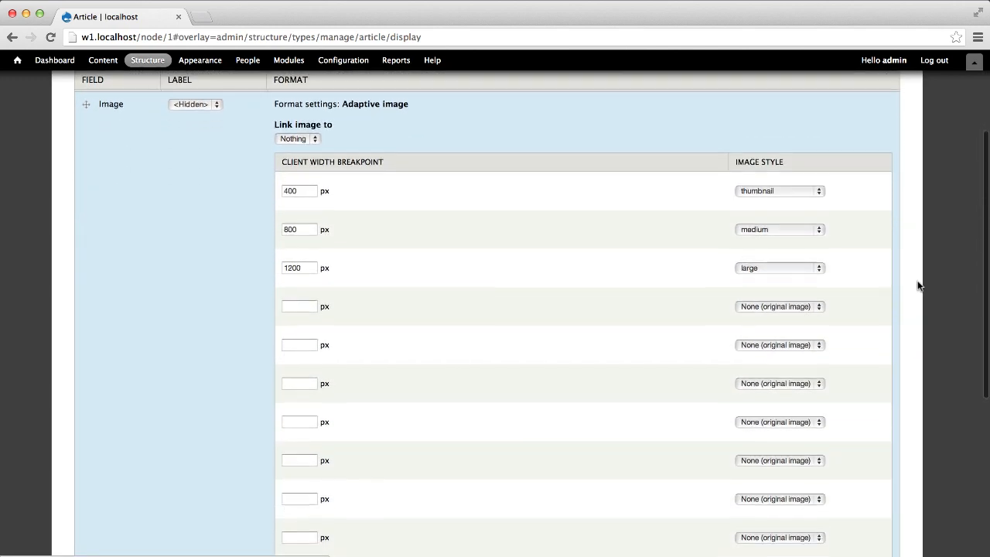
pyautogui.scroll(-3)
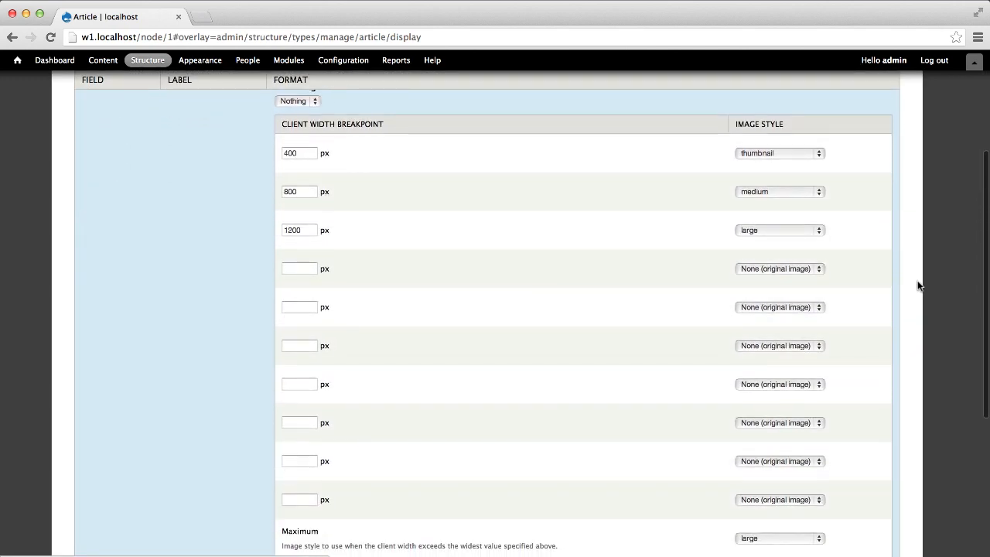